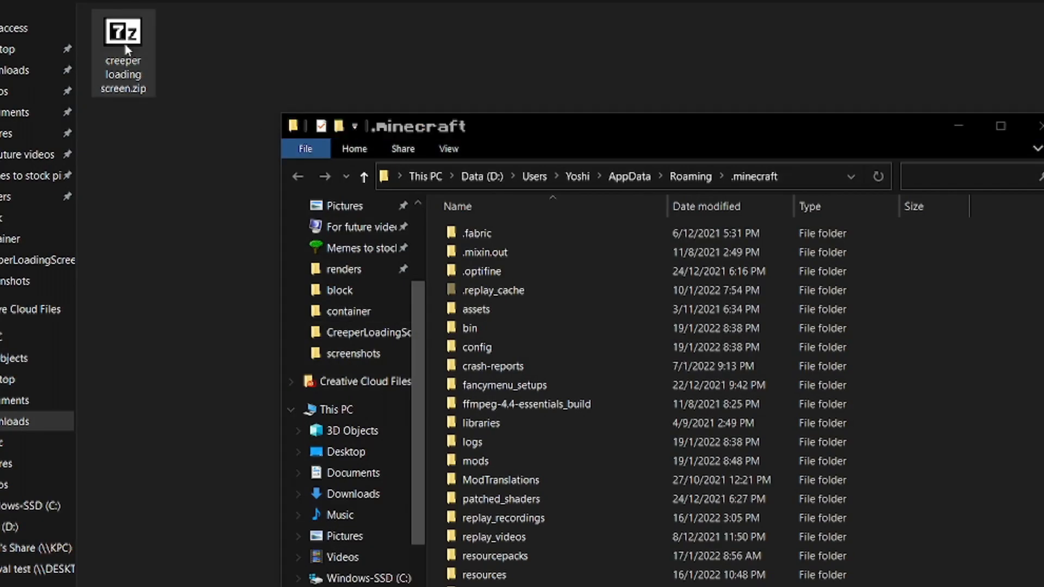
Extract creeper loading screen.zip into the .minecraft folder with 7-Zip Extract Here
right_click(519, 437)
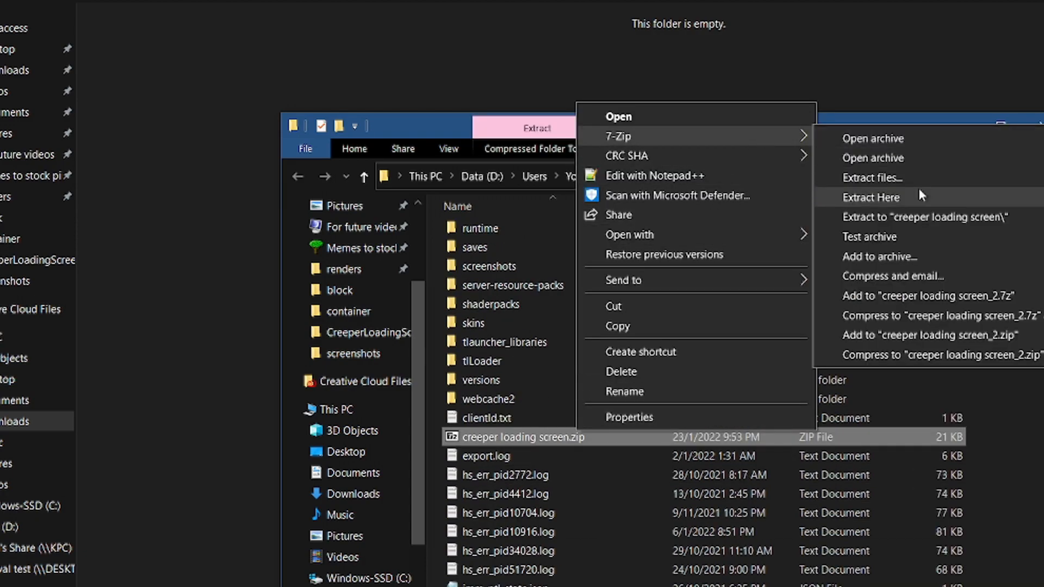
click(869, 196)
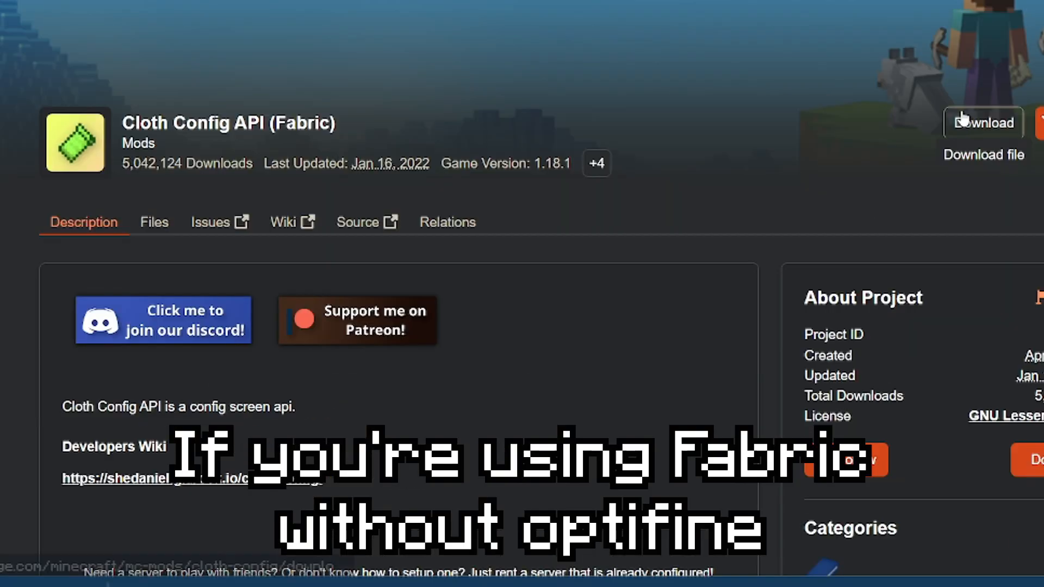
mouse_move(488, 333)
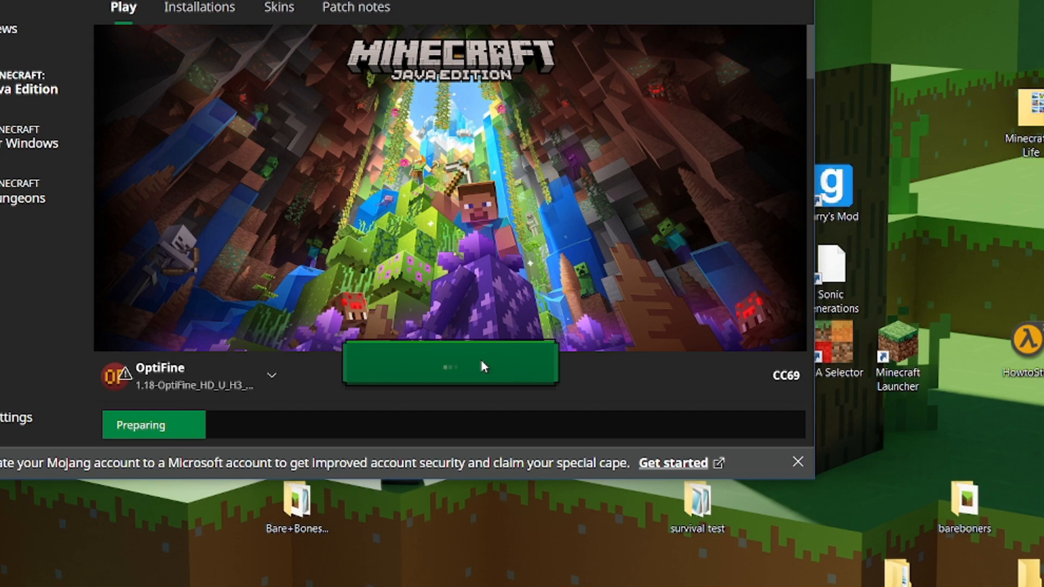
Launch Minecraft with the OptiFine profile
click(450, 364)
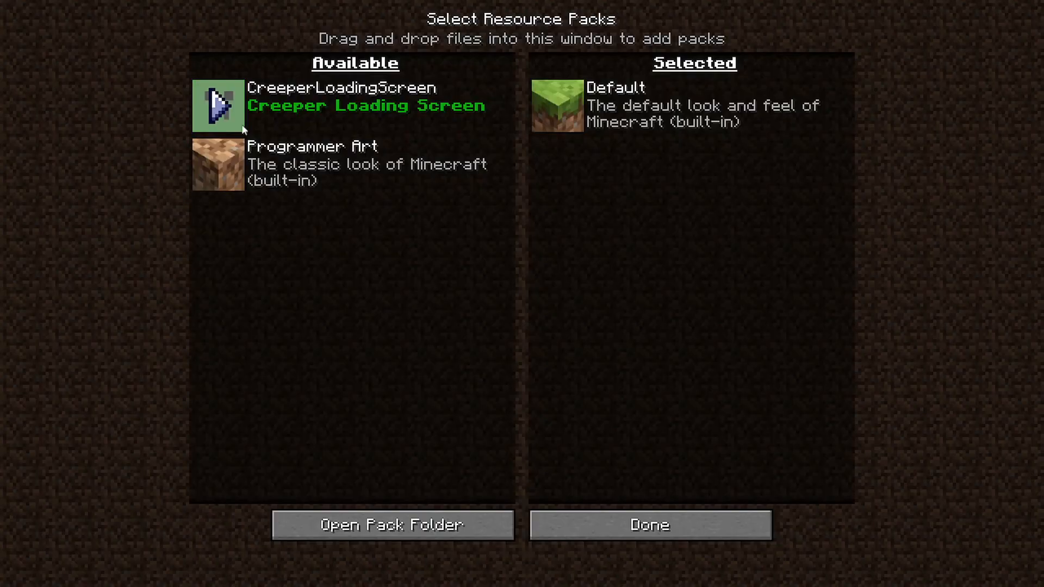
Select the CreeperLoadingScreen resource pack and reload packs in the village world
click(649, 524)
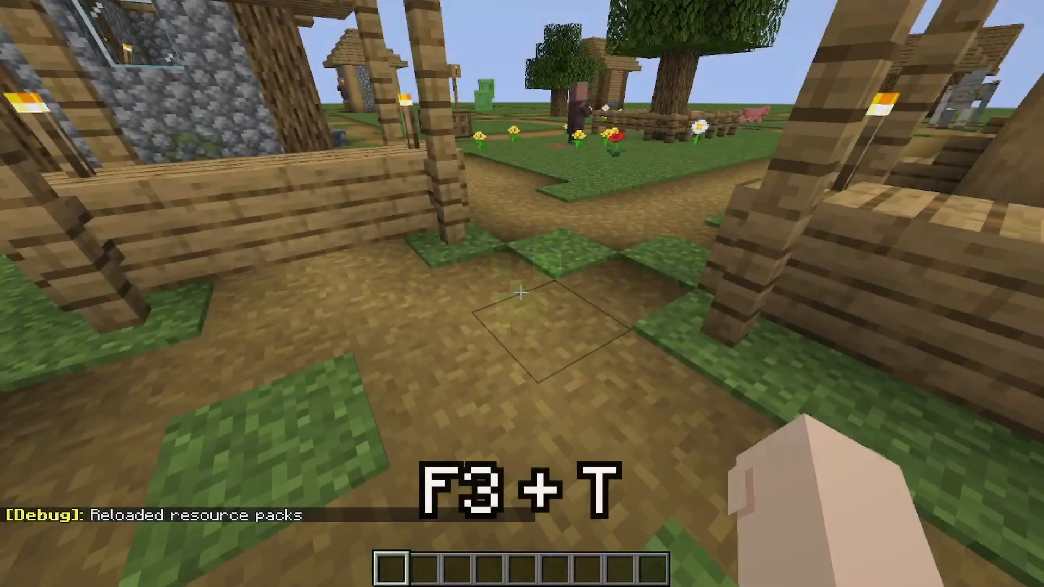
key(Escape)
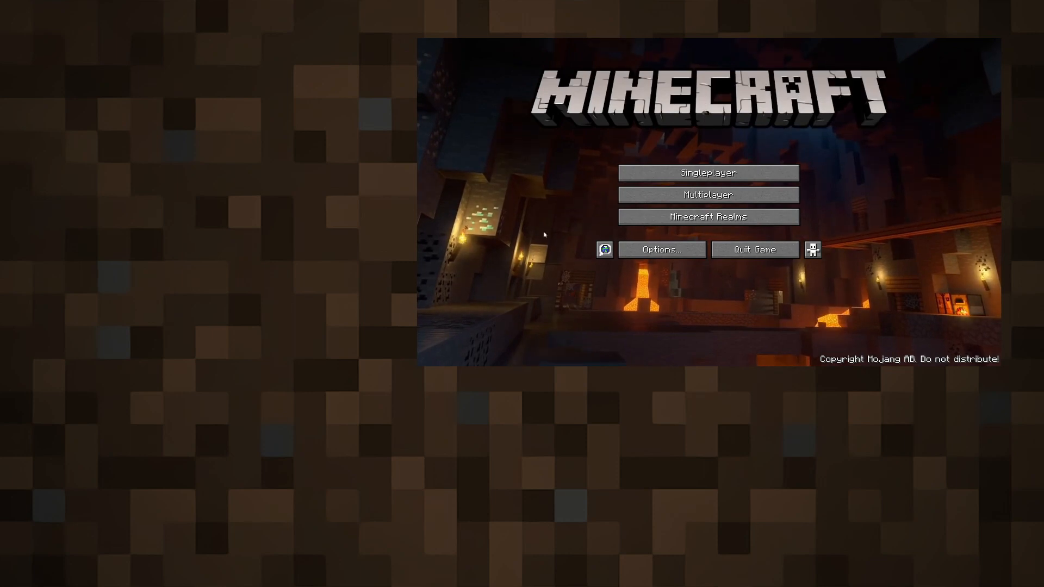
Open FancyMenu Settings from the Minecraft title screen
click(812, 249)
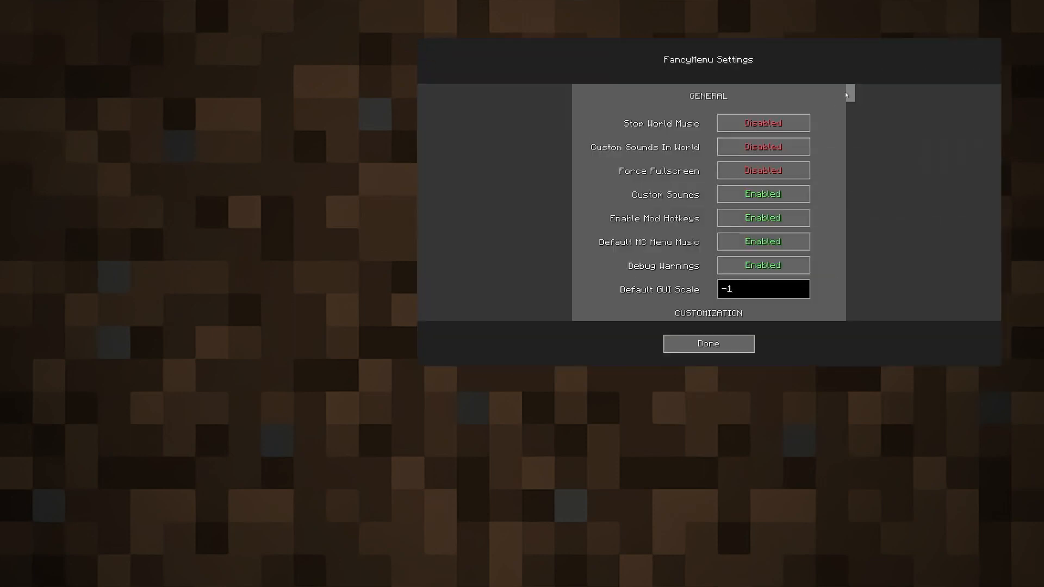